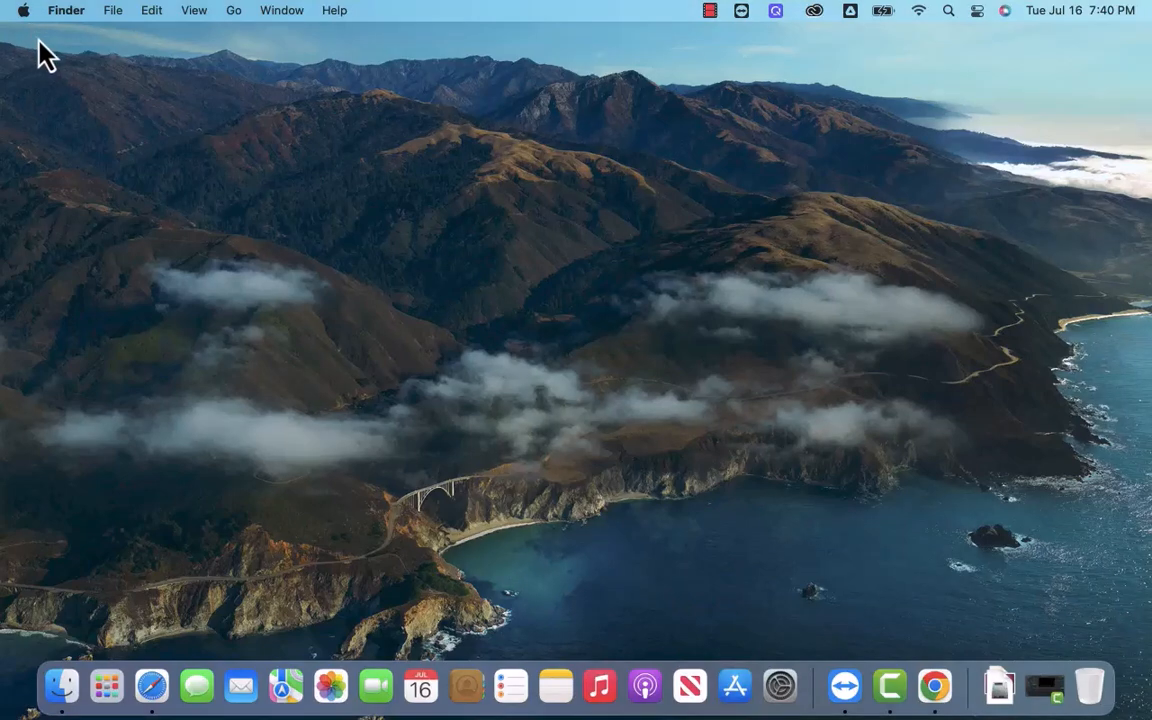
pyautogui.moveTo(40, 48)
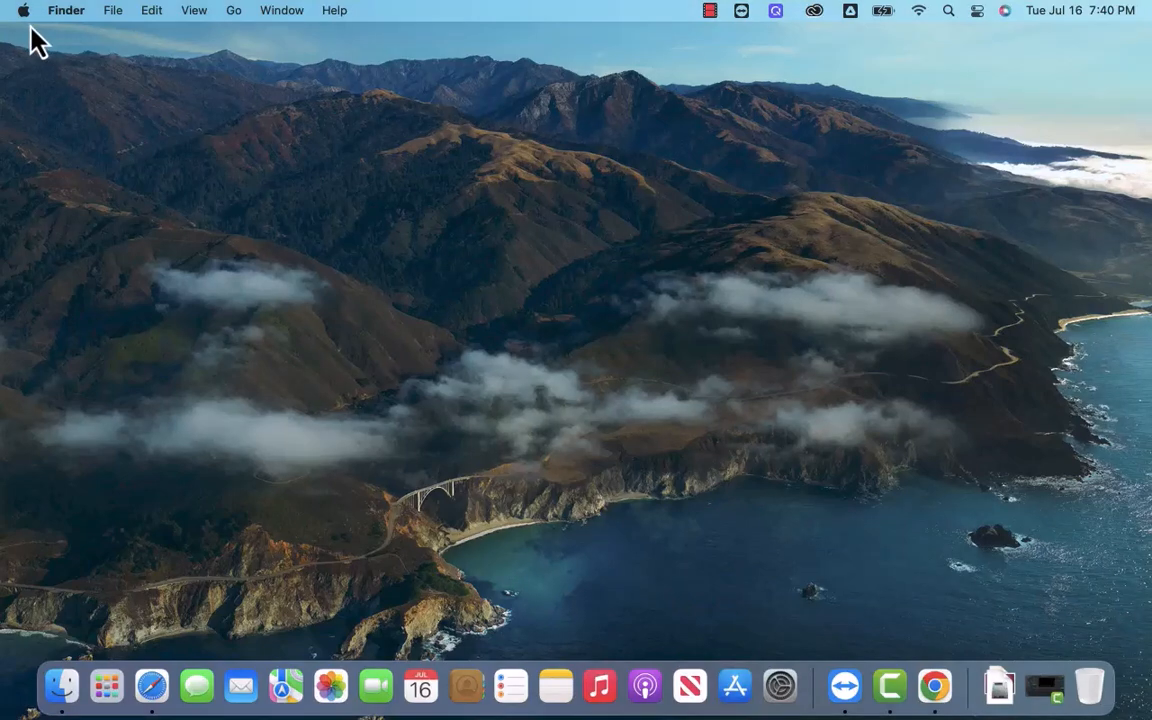
pyautogui.moveTo(45, 58)
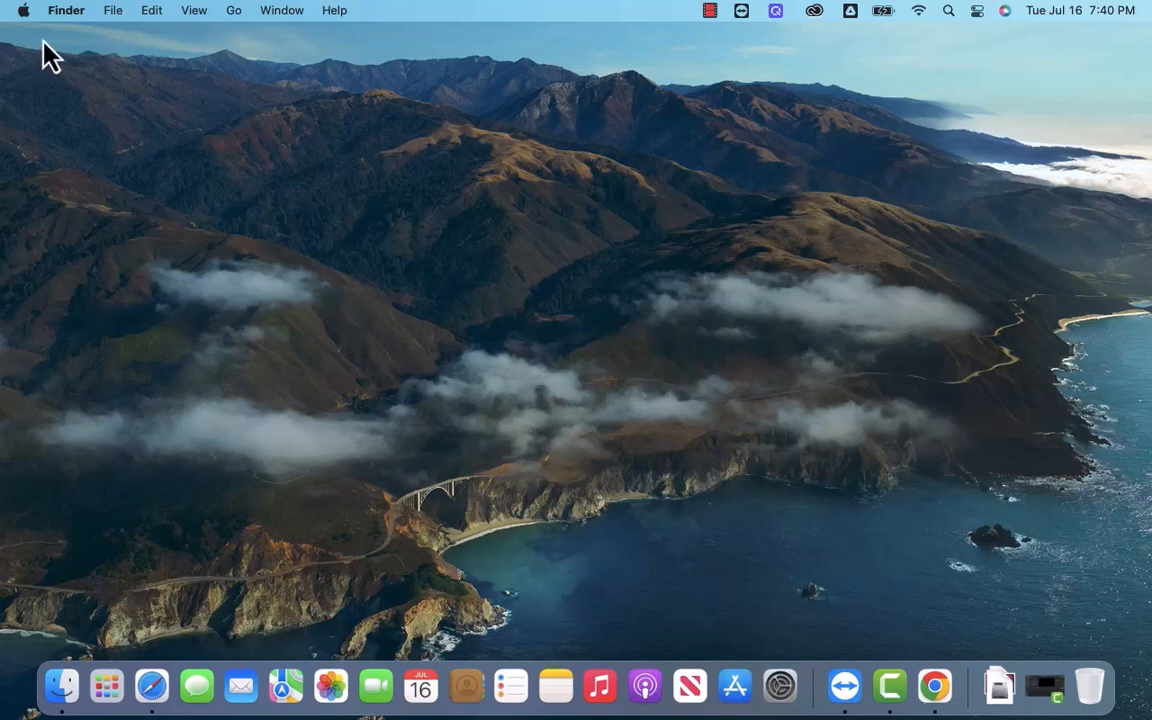
pyautogui.moveTo(43, 42)
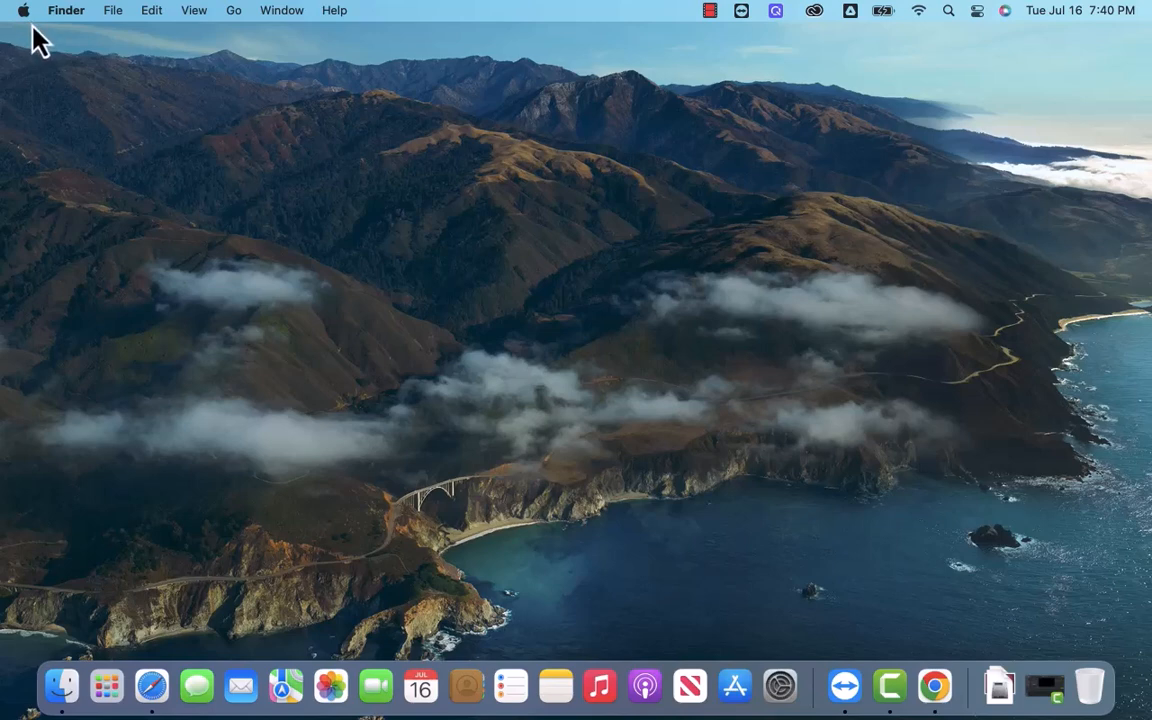
# Open the Apple menu to show System Preferences, Sleep and Shut Down.
pyautogui.click(23, 10)
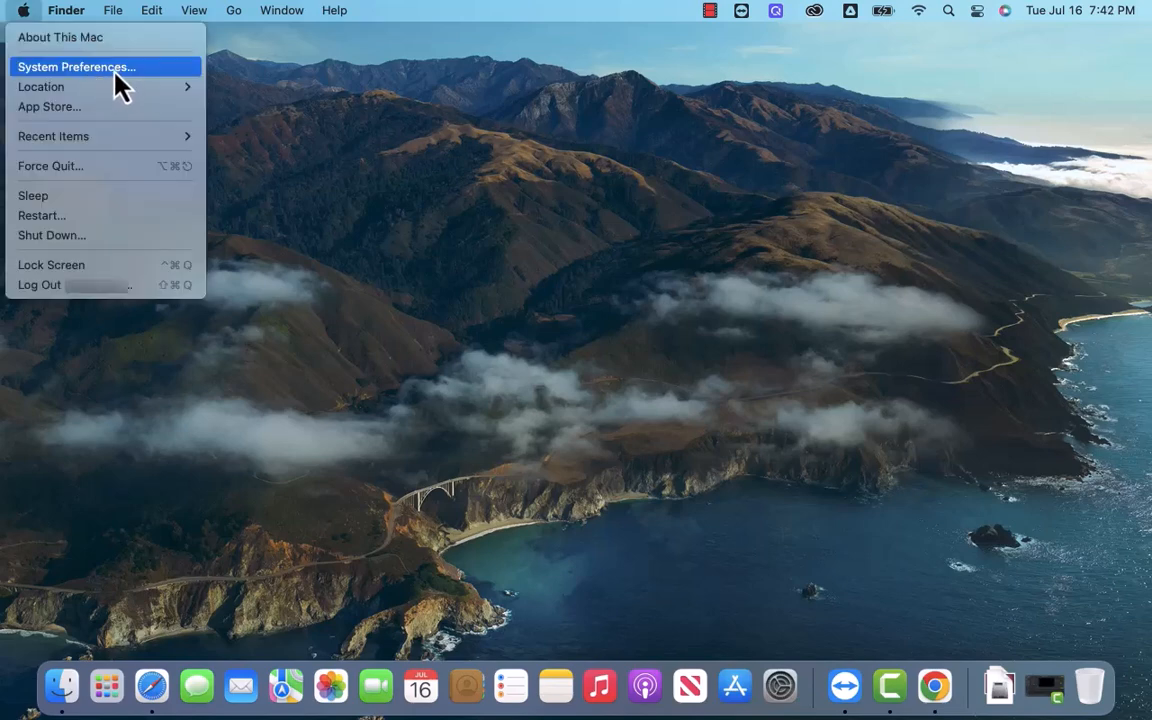
pyautogui.moveTo(140, 90)
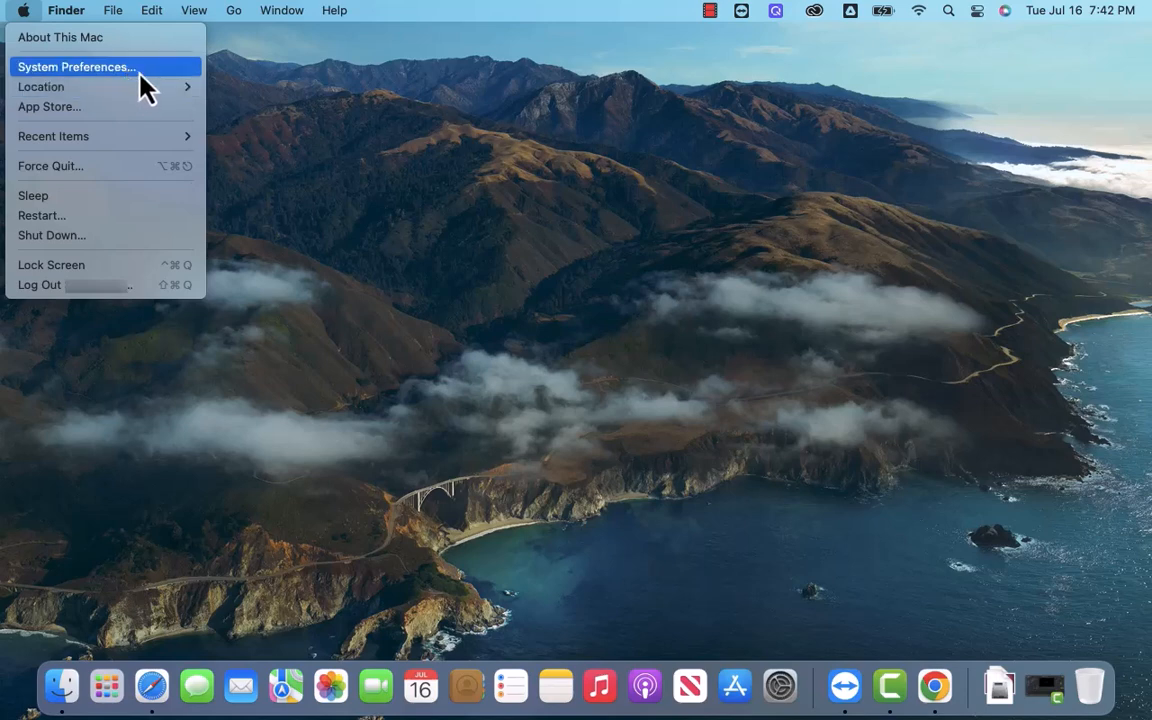
pyautogui.moveTo(138, 82)
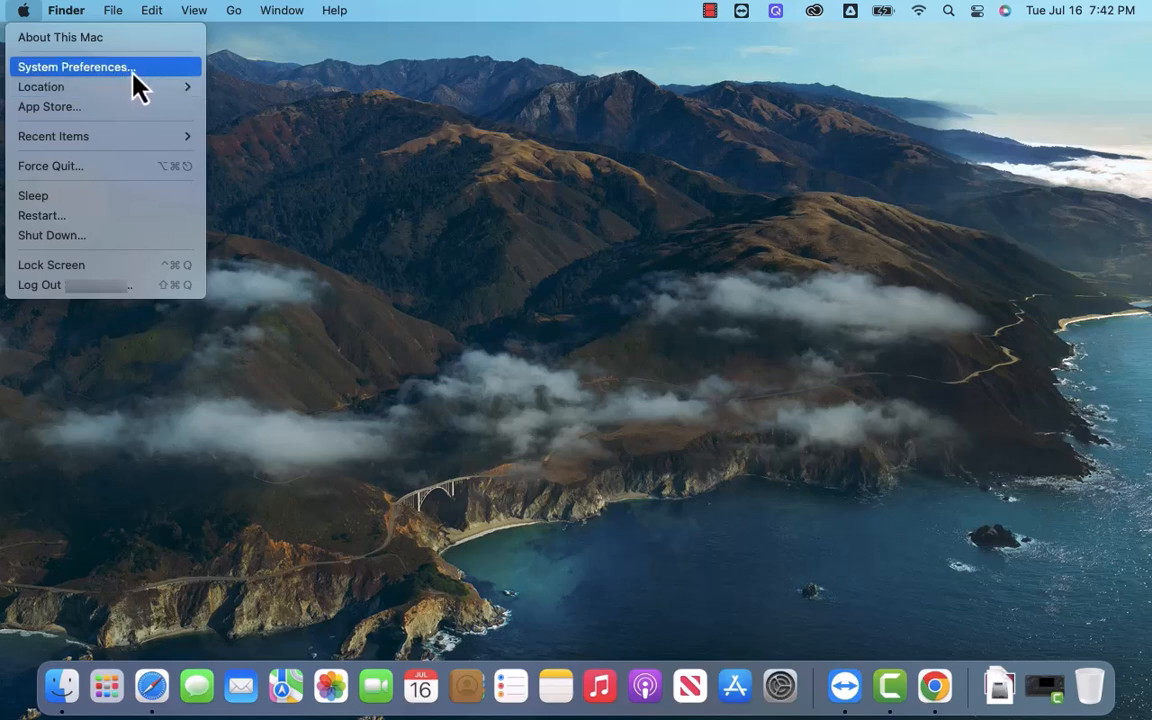
# Launch System Preferences and show the Users & Groups pane.
pyautogui.click(75, 67)
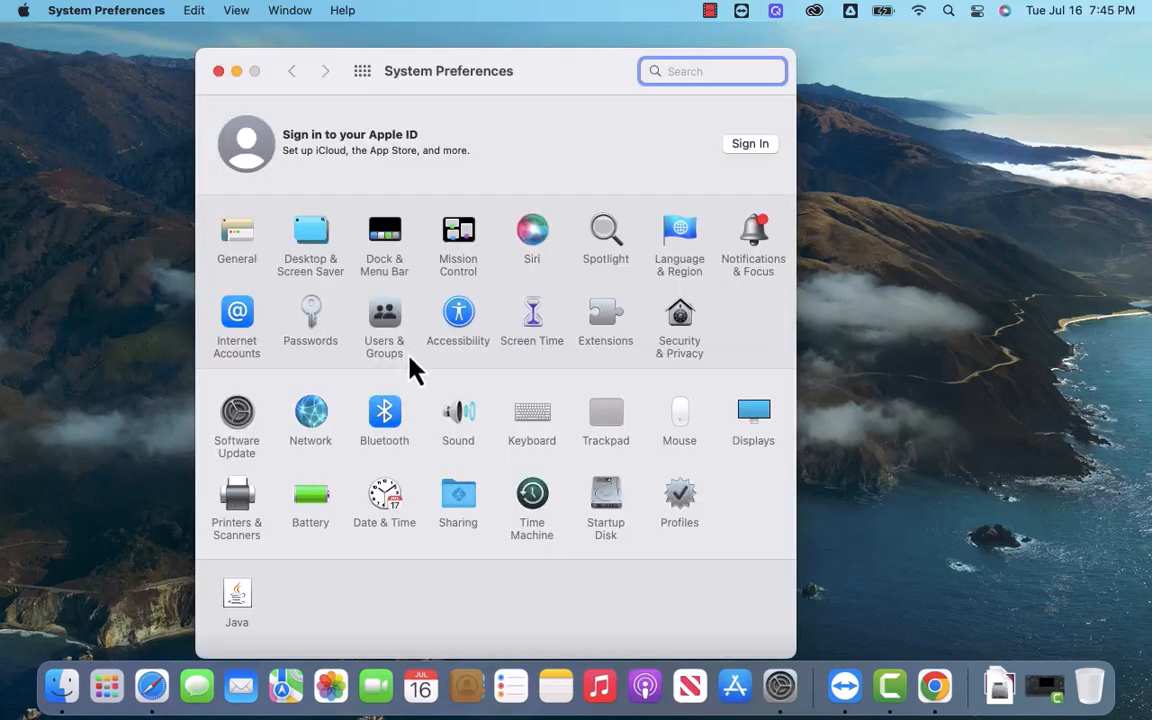
pyautogui.moveTo(410, 370)
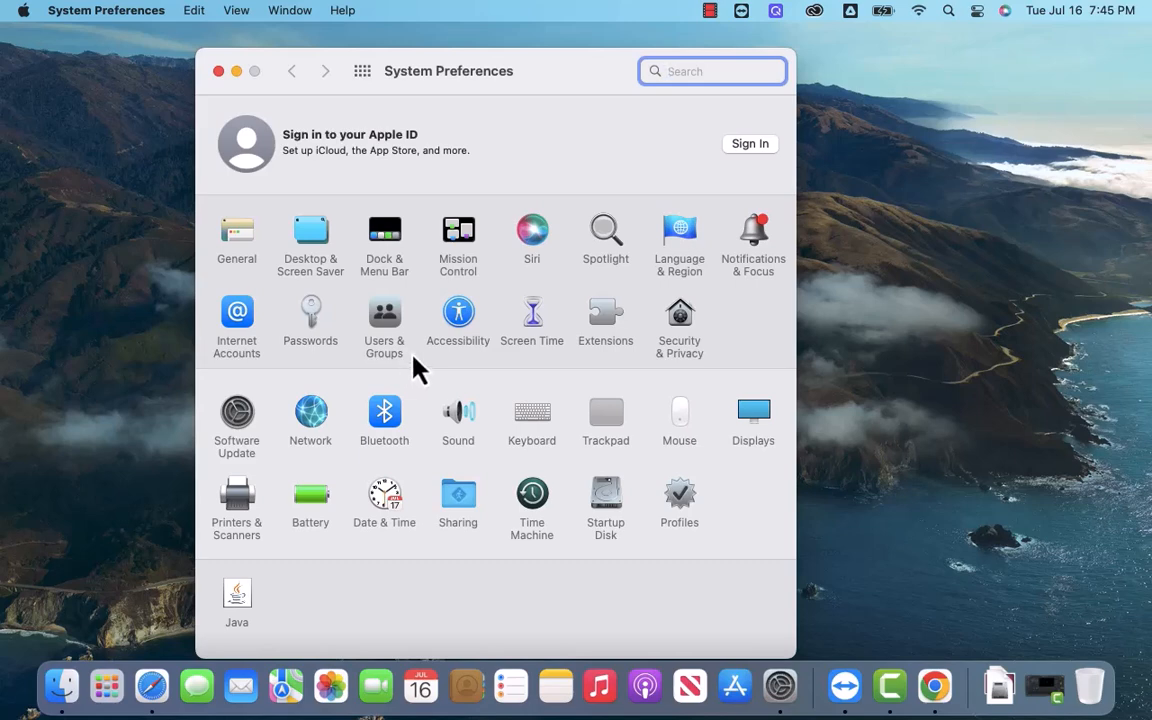
pyautogui.click(384, 312)
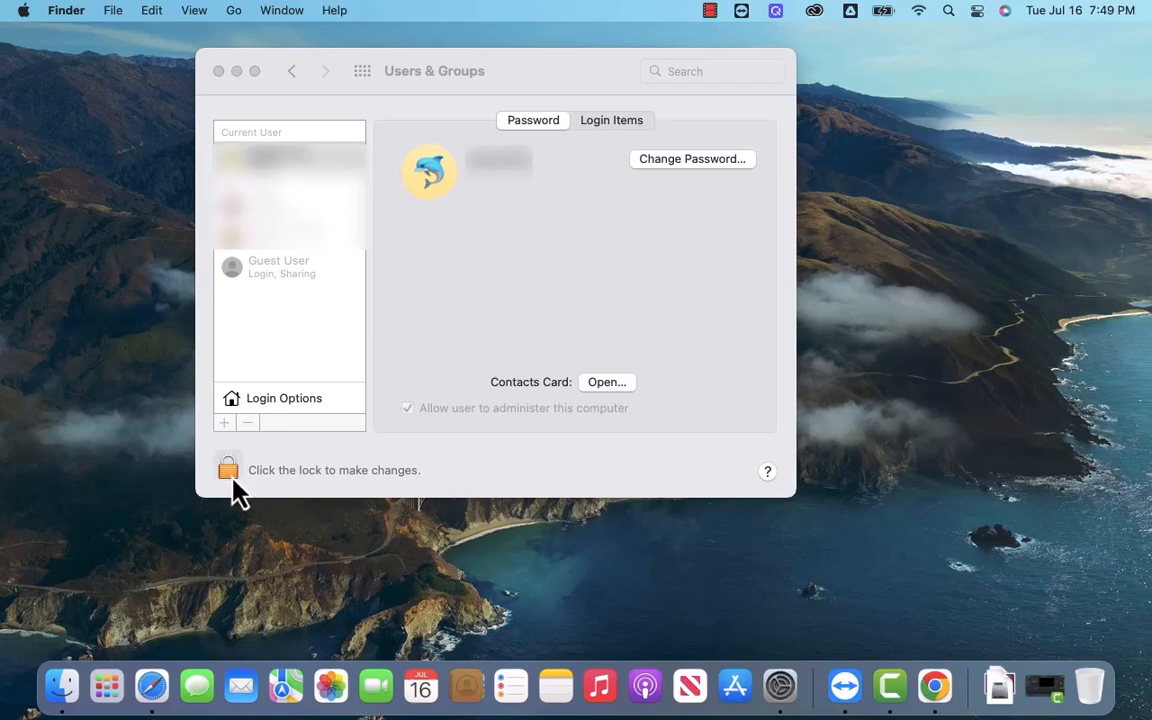
# Unlock Users & Groups with the administrator password.
pyautogui.click(227, 468)
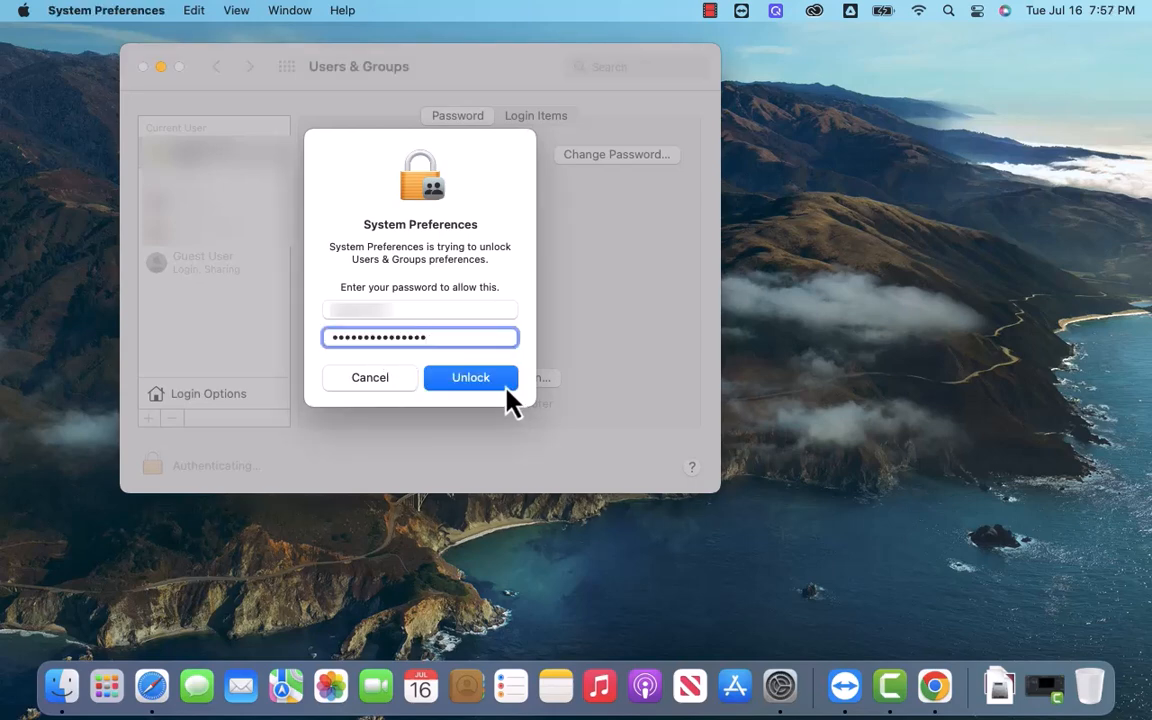
pyautogui.moveTo(465, 400)
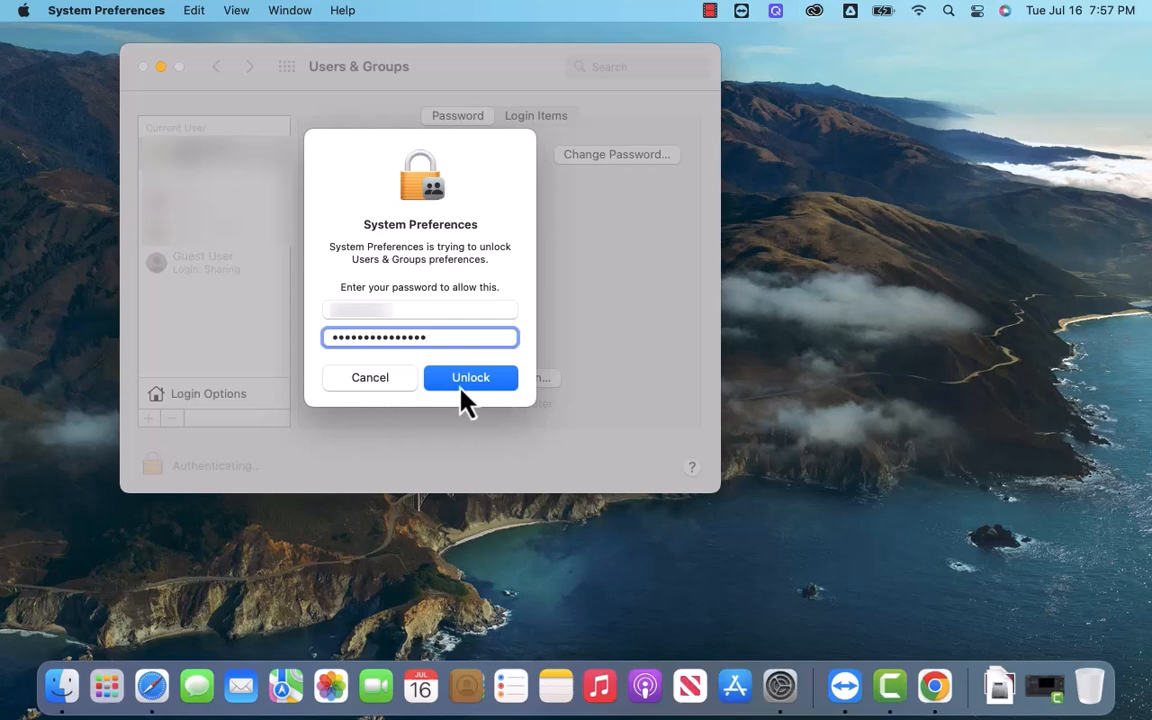
pyautogui.click(470, 377)
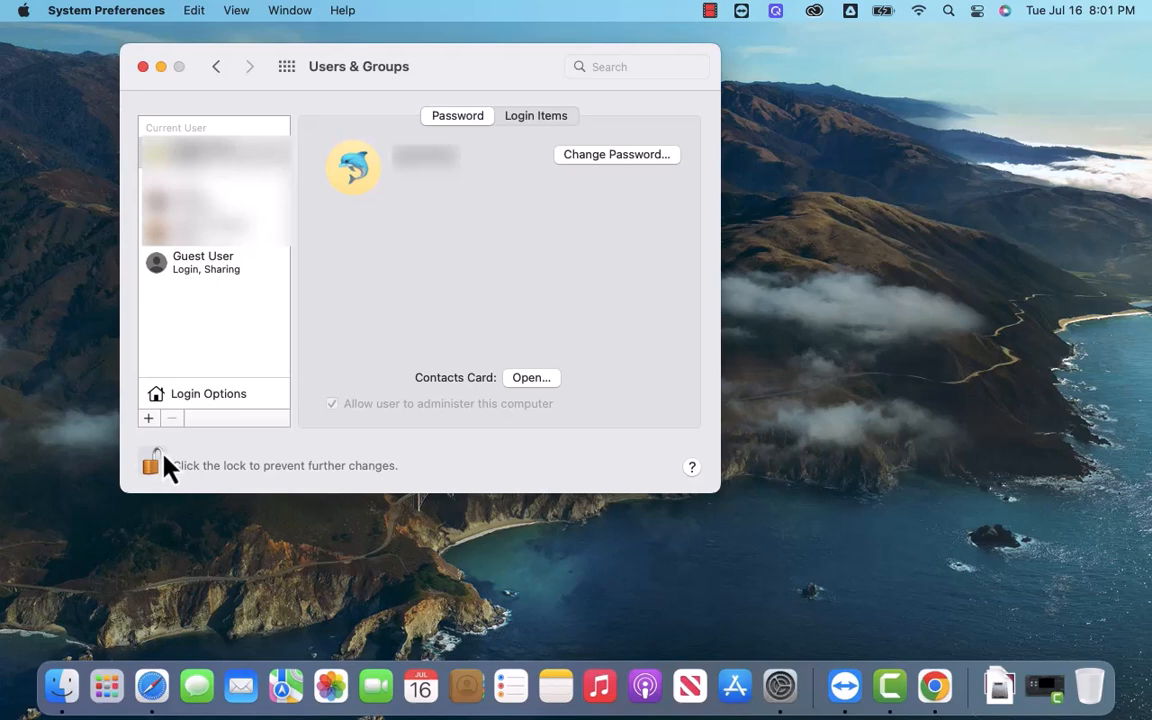
pyautogui.moveTo(180, 485)
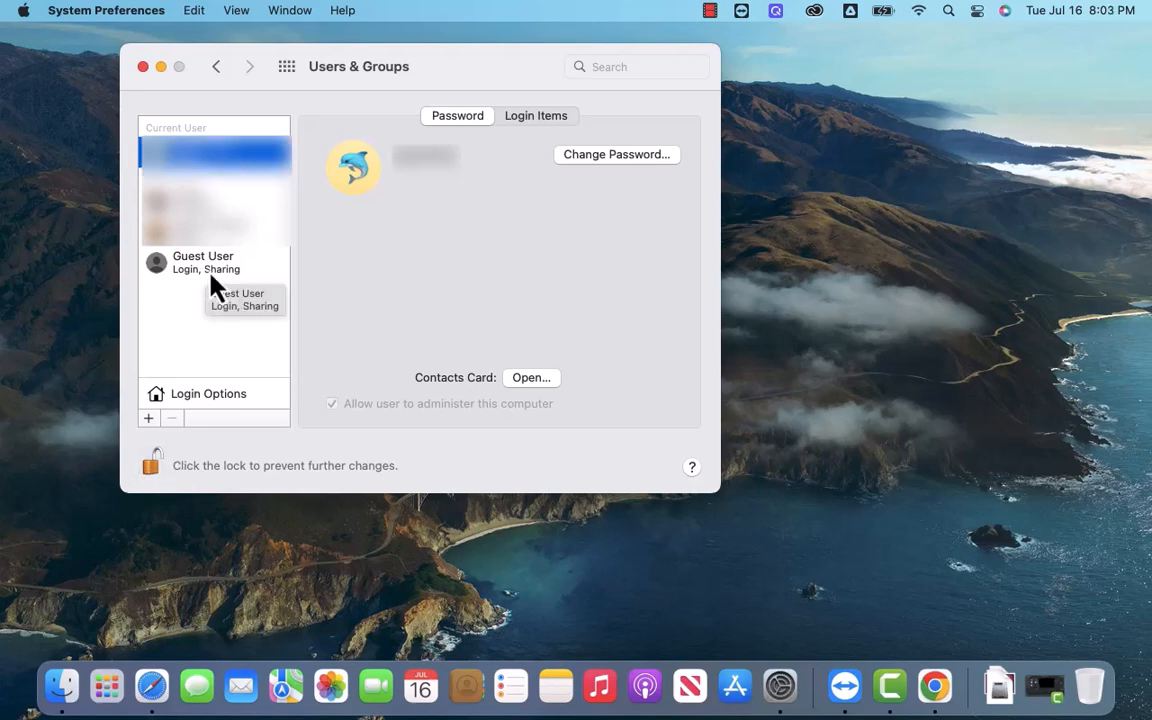
pyautogui.moveTo(193, 290)
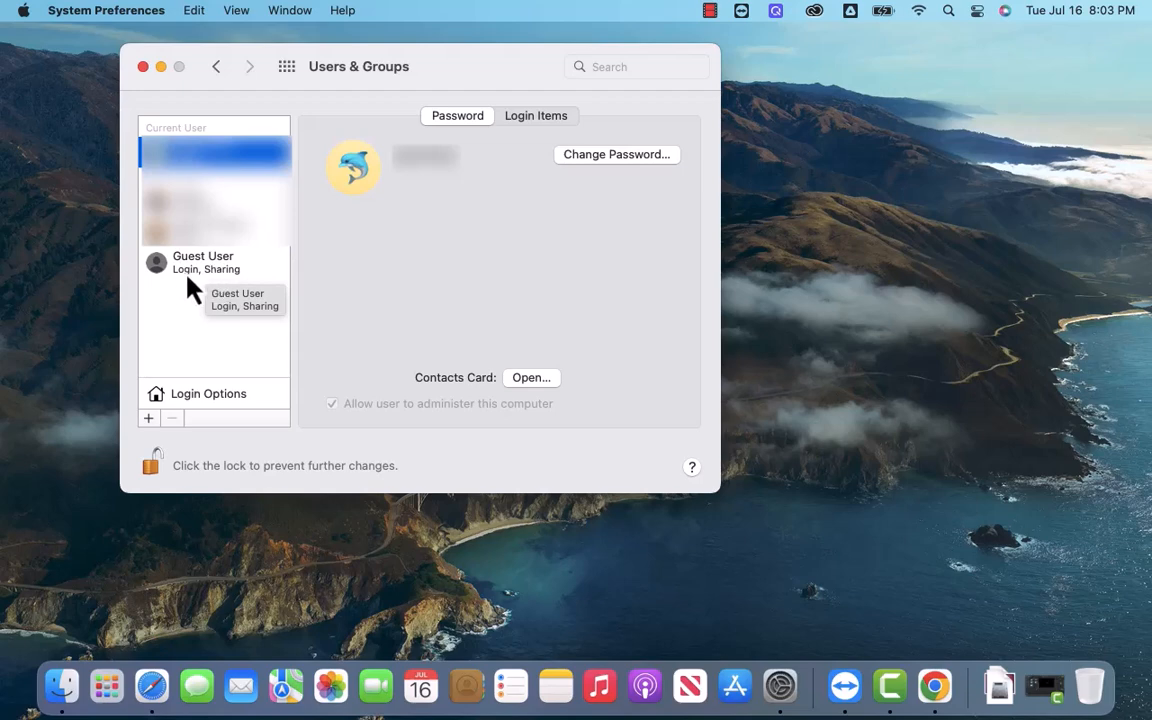
pyautogui.moveTo(237, 300)
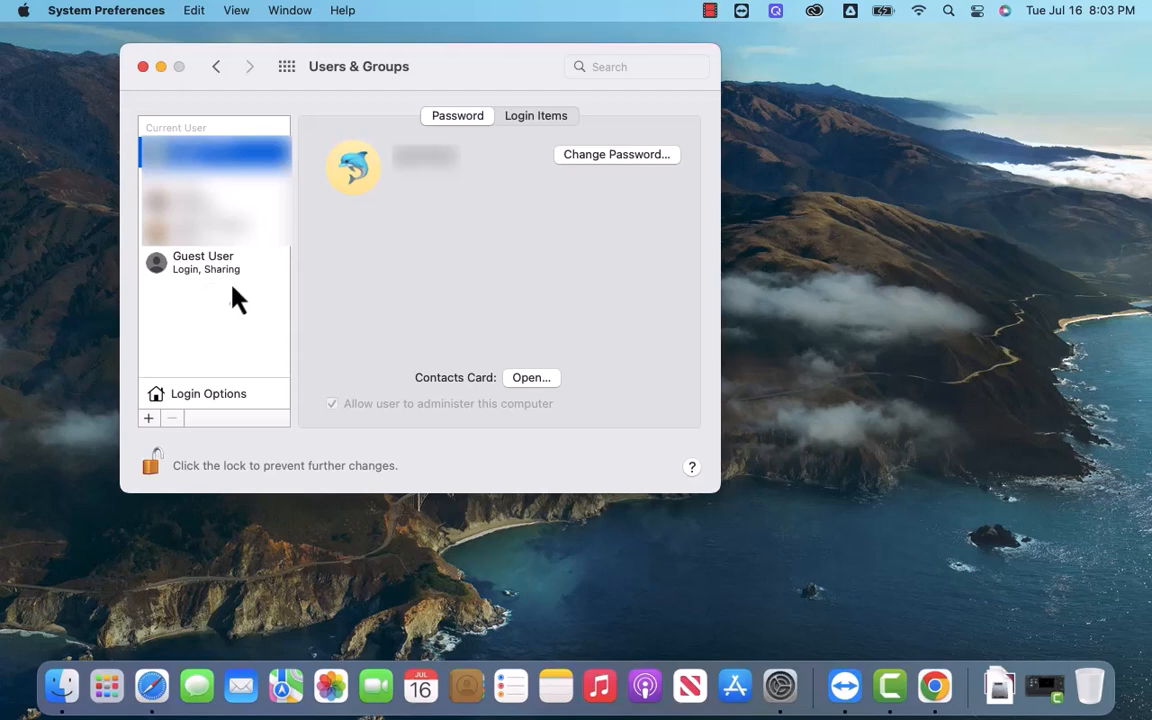
# Disable 'Allow guests to log in to this computer' for Guest User and relock settings.
pyautogui.click(203, 262)
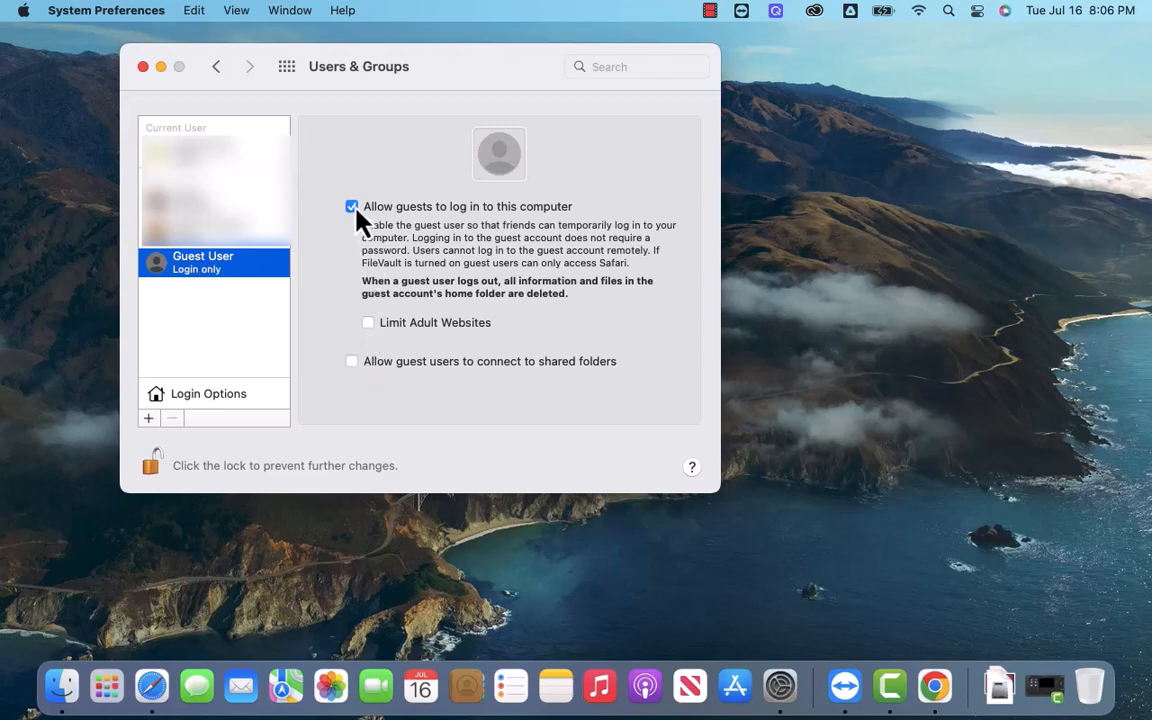
pyautogui.click(351, 206)
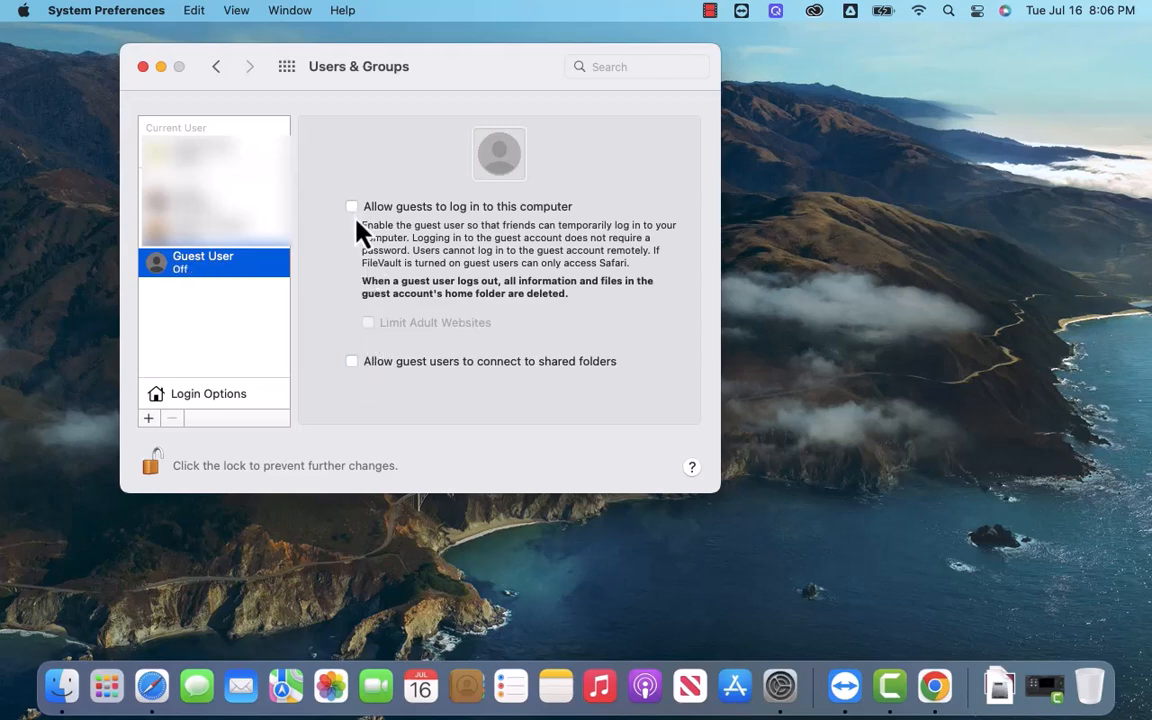
pyautogui.moveTo(360, 385)
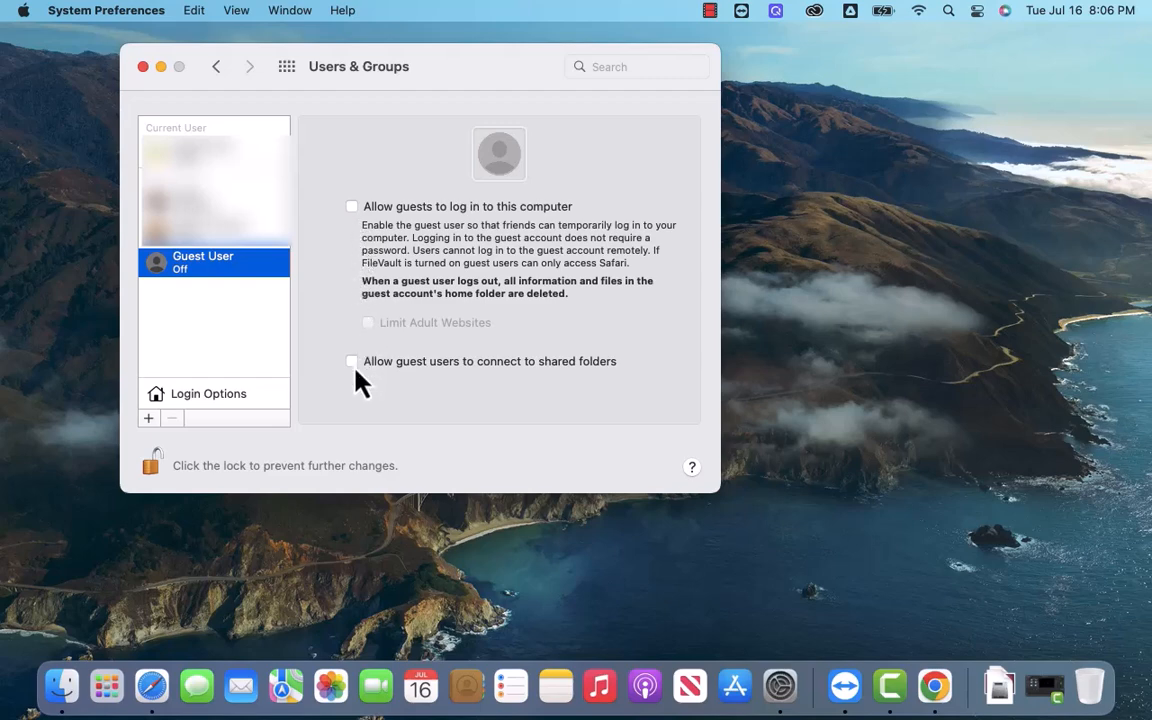
pyautogui.moveTo(362, 290)
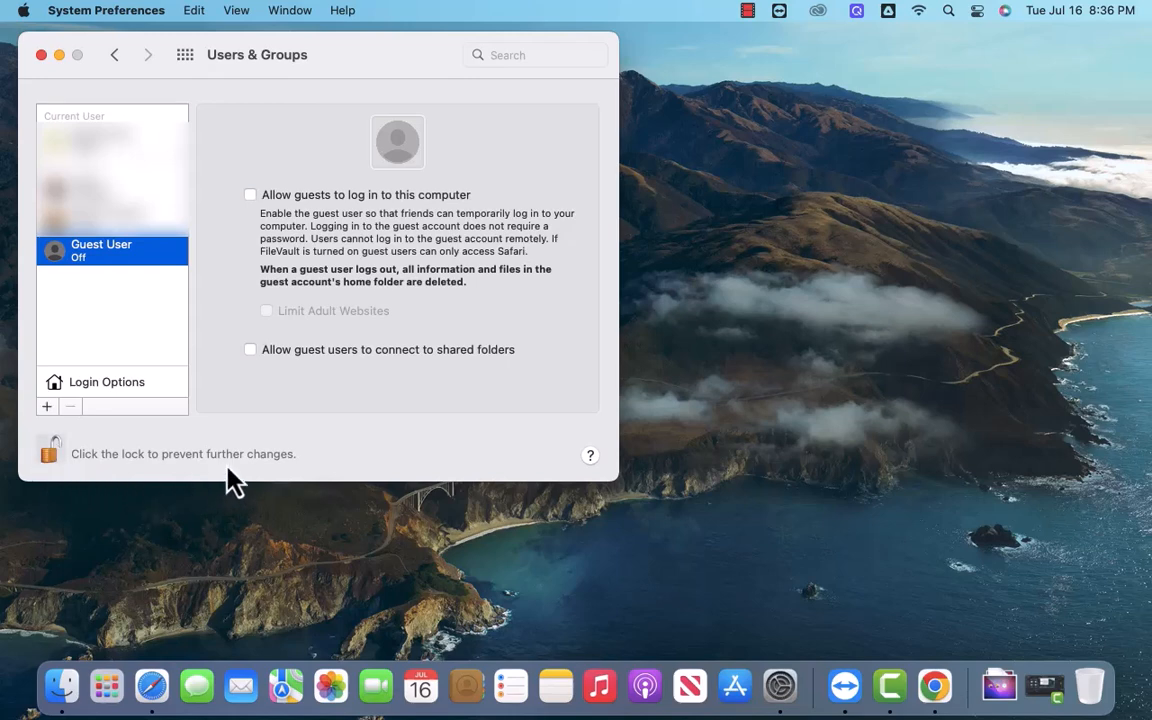
pyautogui.moveTo(278, 308)
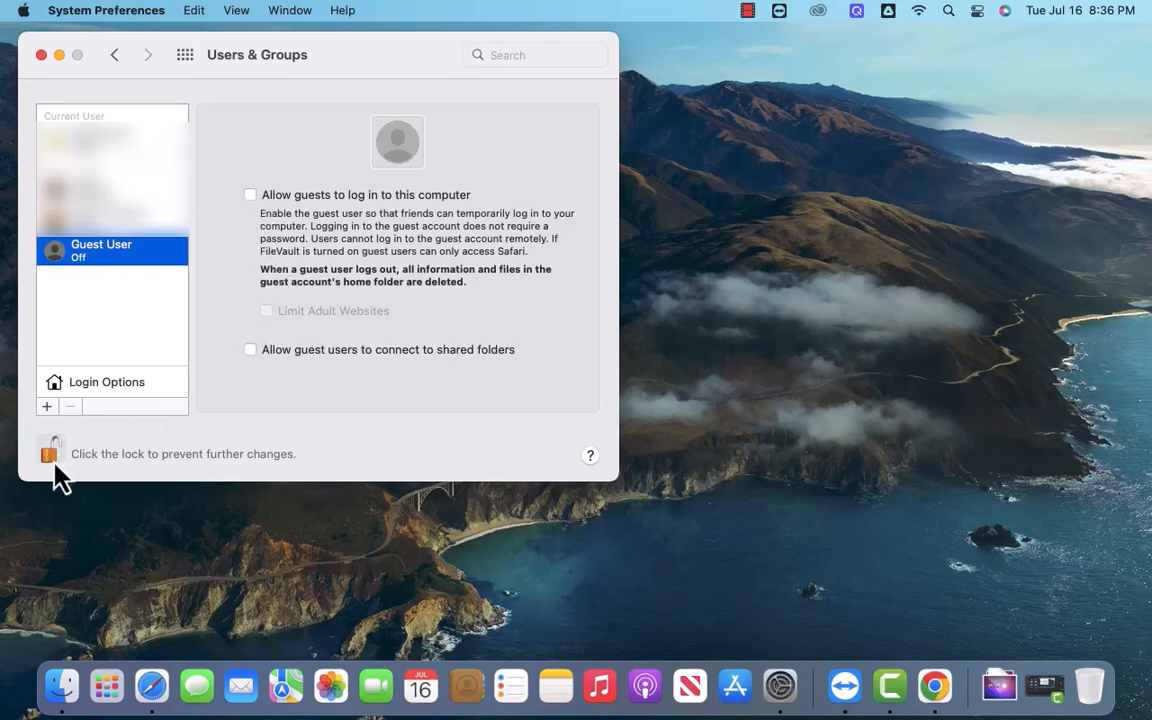
pyautogui.click(50, 451)
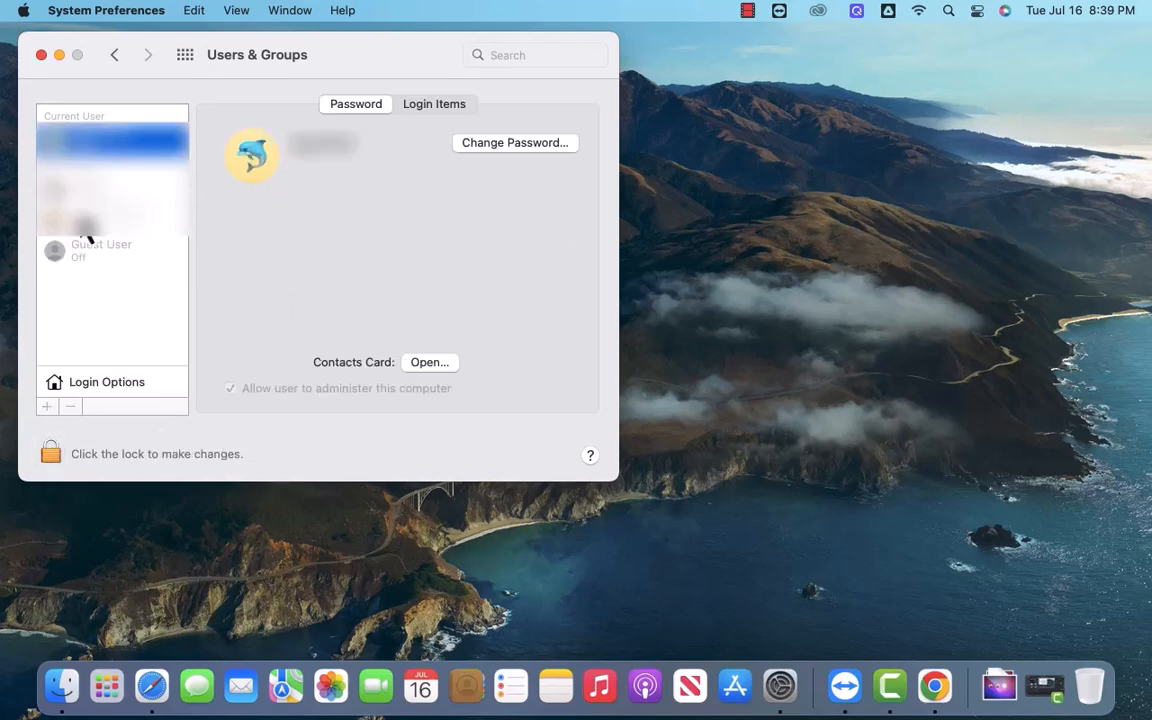
pyautogui.moveTo(95, 287)
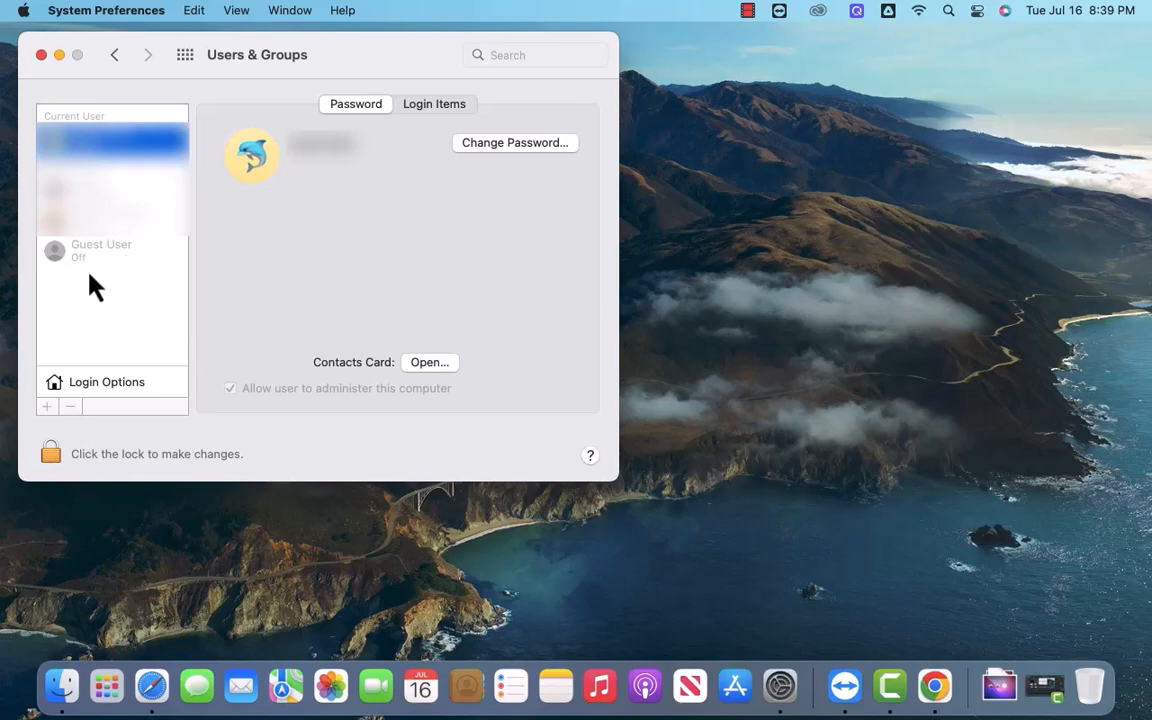
pyautogui.moveTo(103, 290)
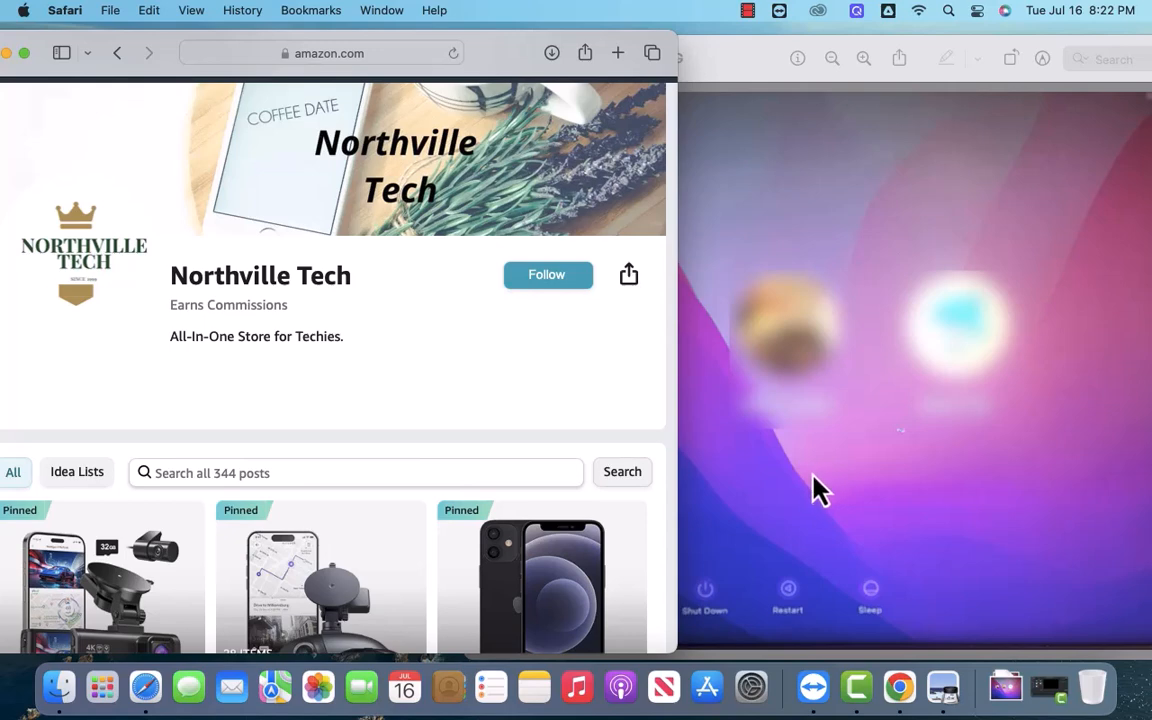
pyautogui.moveTo(948, 478)
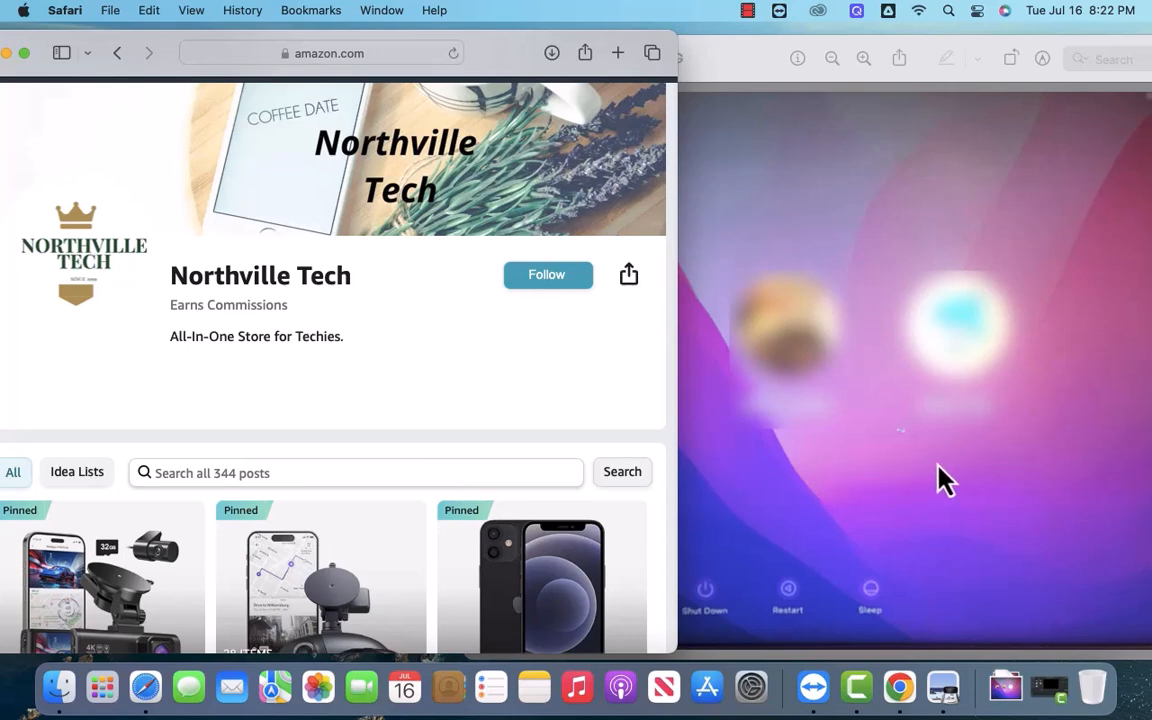
pyautogui.moveTo(958, 483)
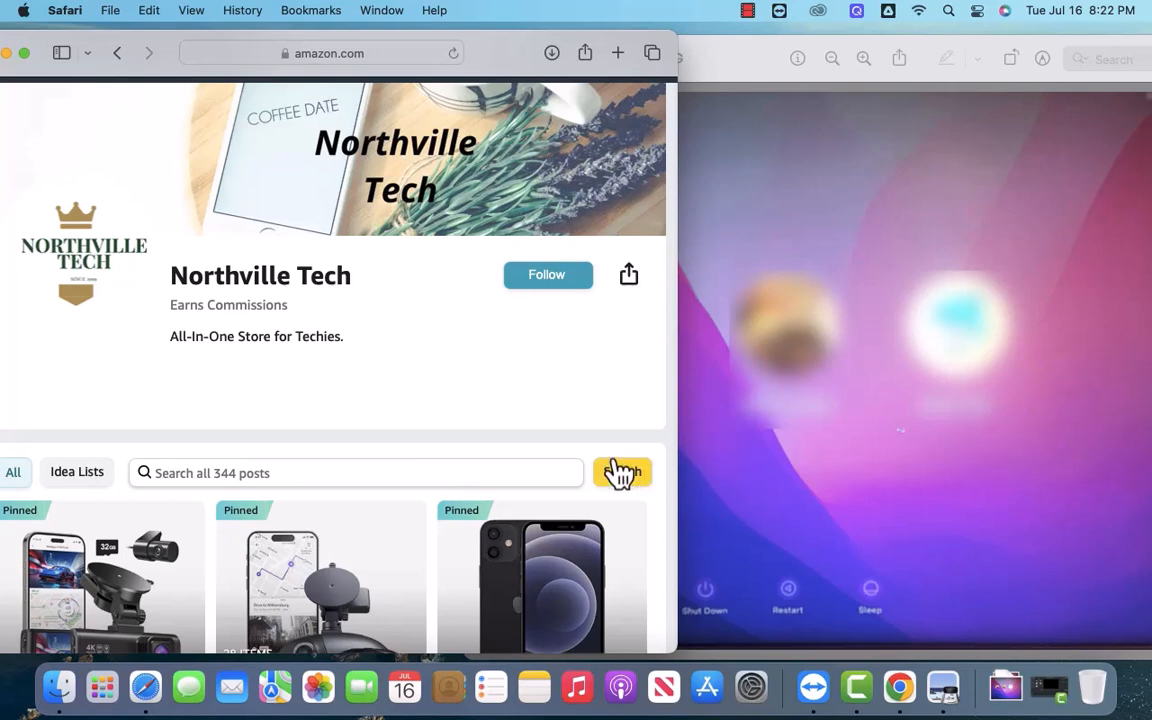
pyautogui.scroll(-3)
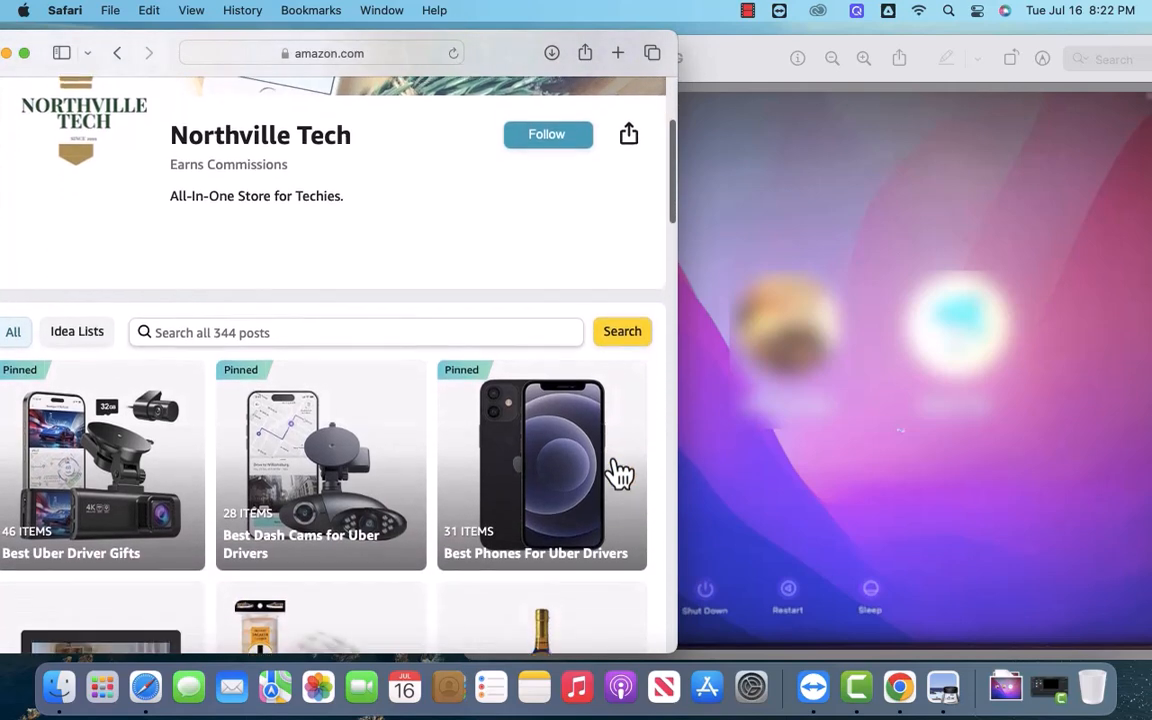
pyautogui.scroll(-3)
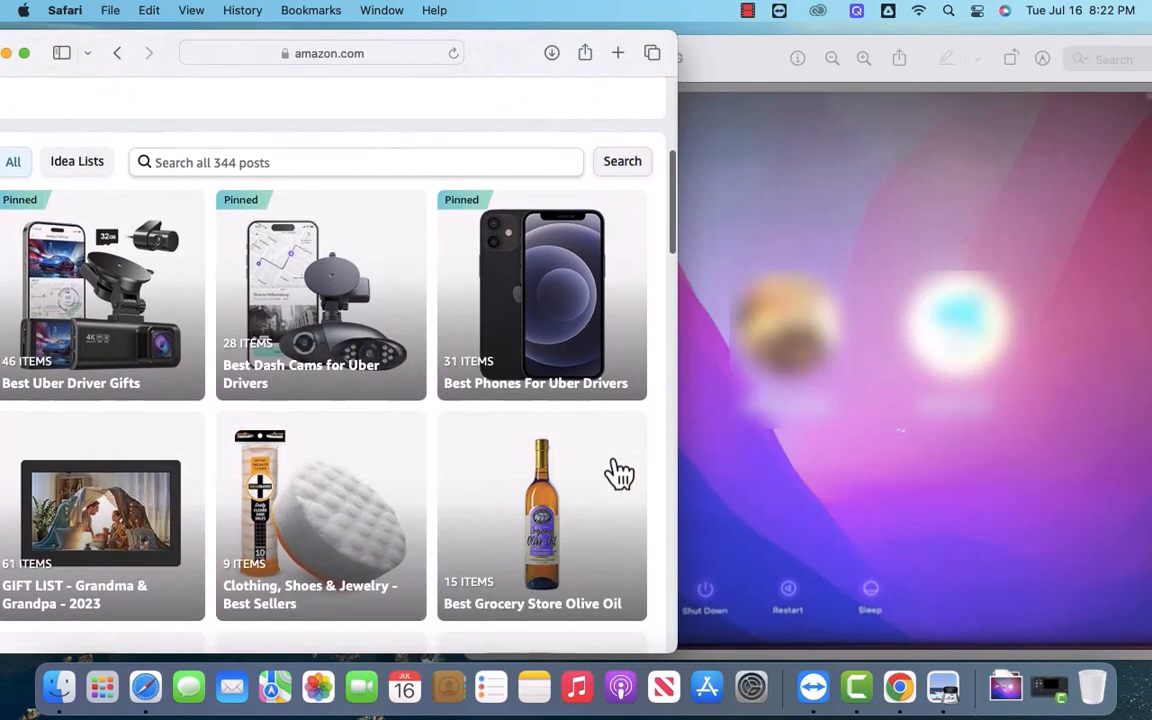